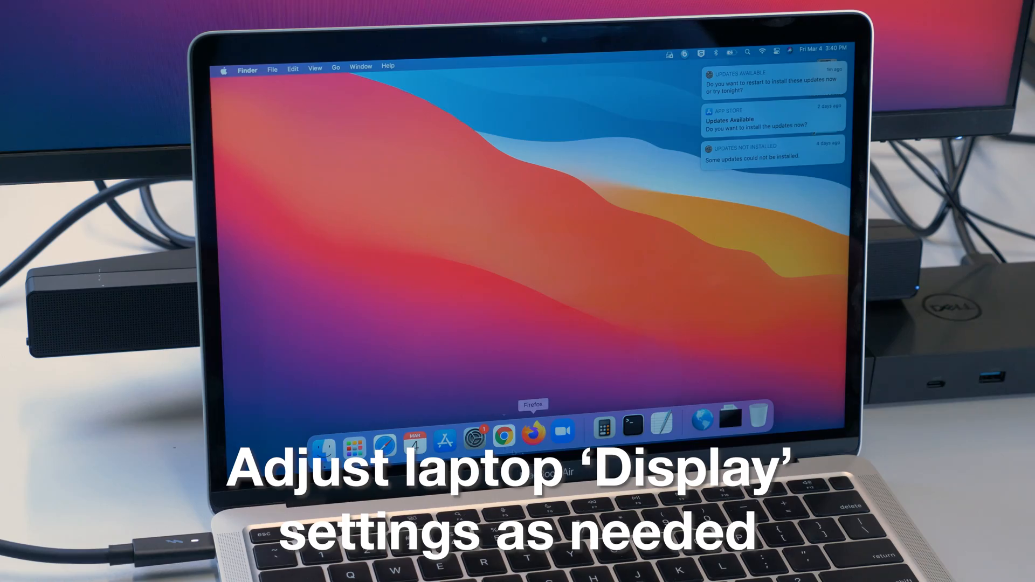
# - Reach Displays in System Preferences and drag the external monitor beside the laptop display
pyautogui.click(475, 435)
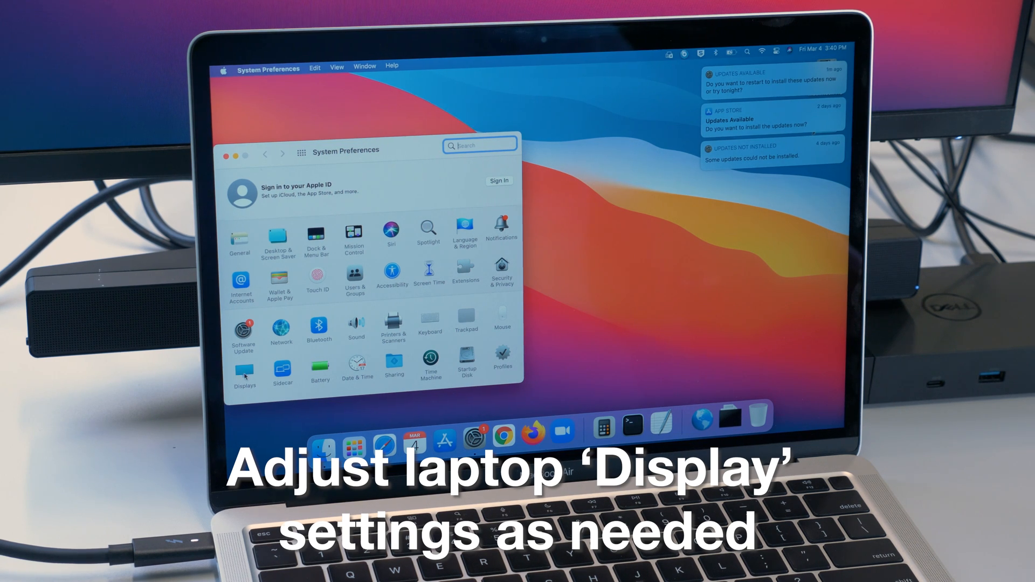
pyautogui.click(242, 370)
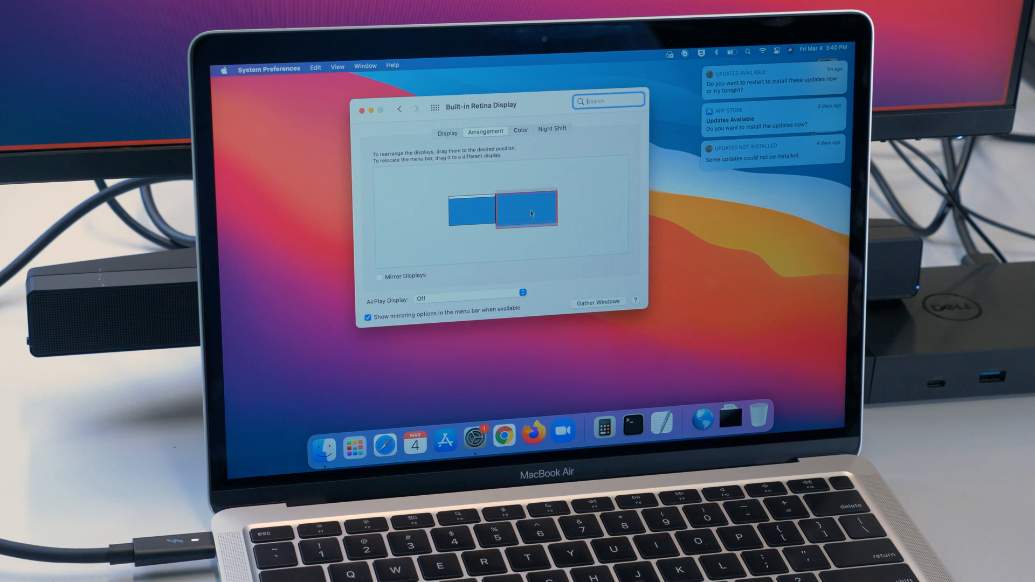
pyautogui.moveTo(529, 212); pyautogui.dragTo(505, 234)
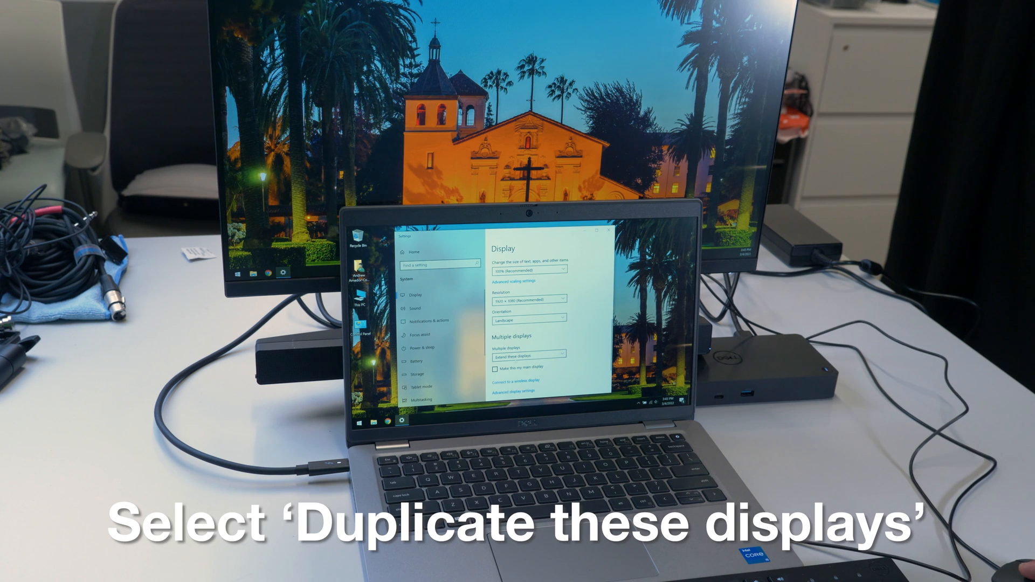
# - Set Multiple displays to 'Duplicate these displays' and keep the changes
pyautogui.click(526, 352)
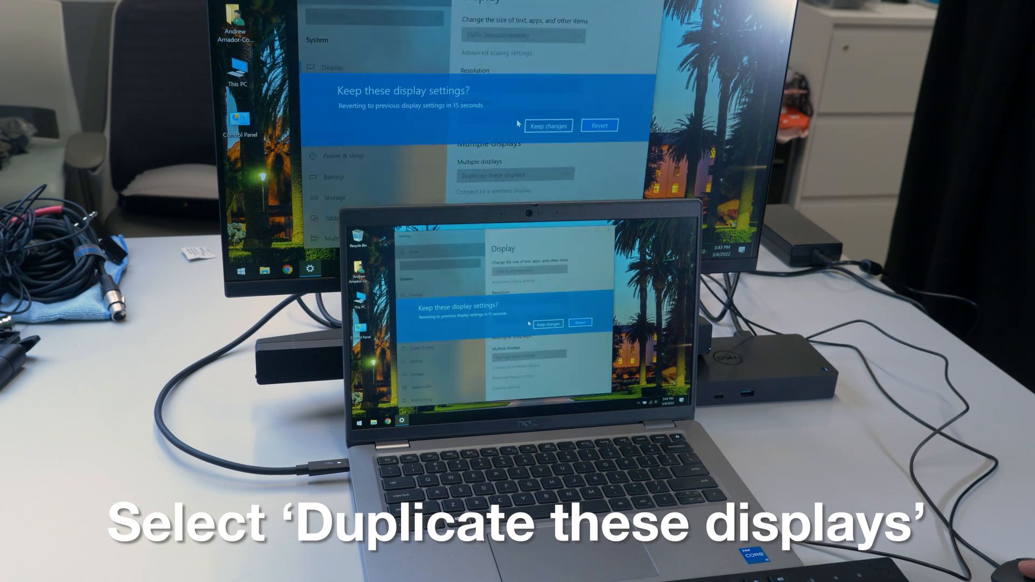
pyautogui.click(548, 125)
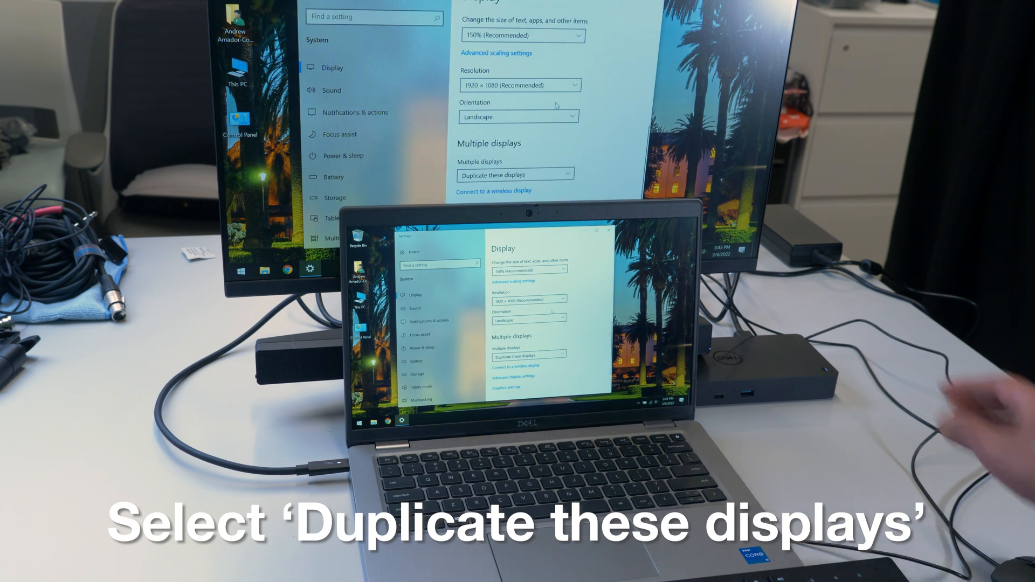